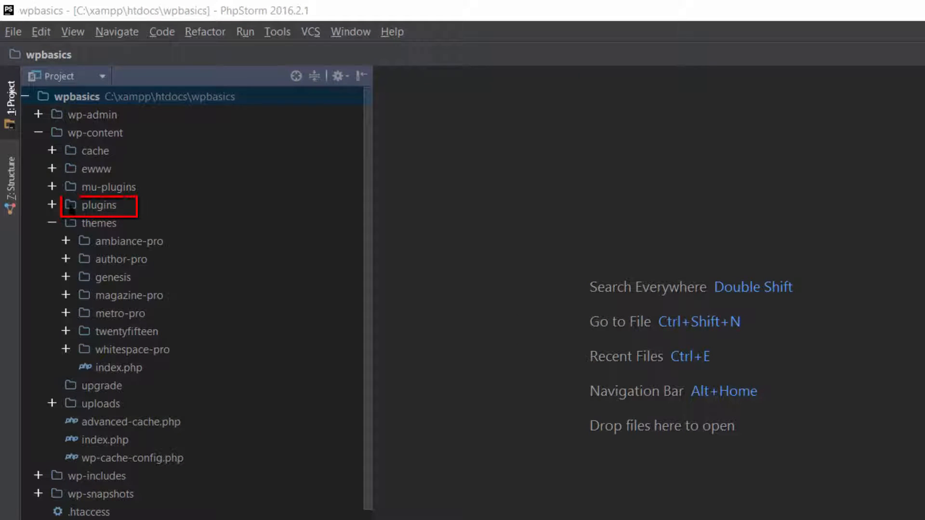
- Create a new directory named my-theme-site-plugin under wp-content/plugins
click(100, 206)
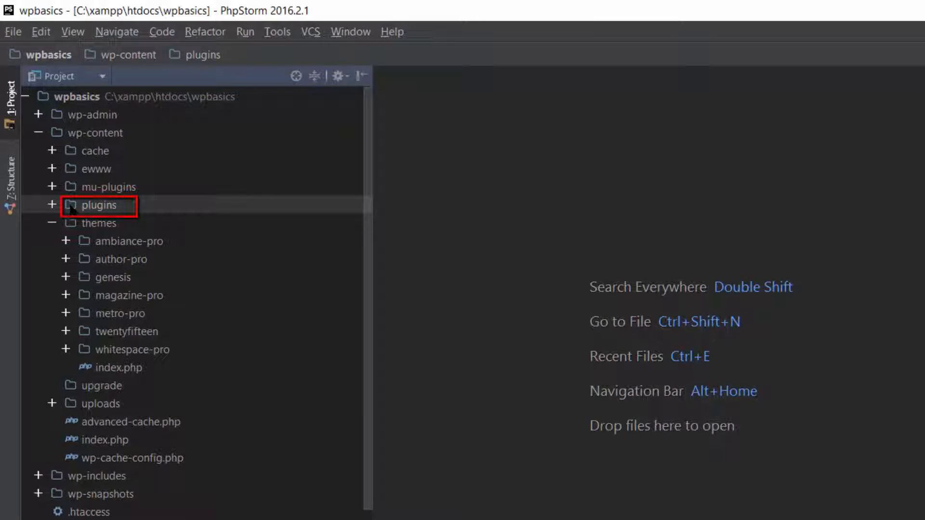
right_click(98, 204)
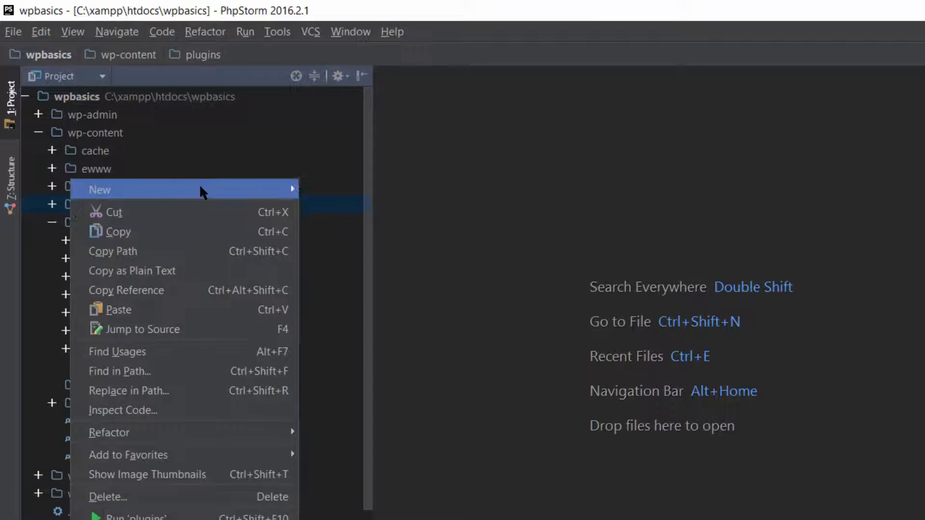
click(99, 190)
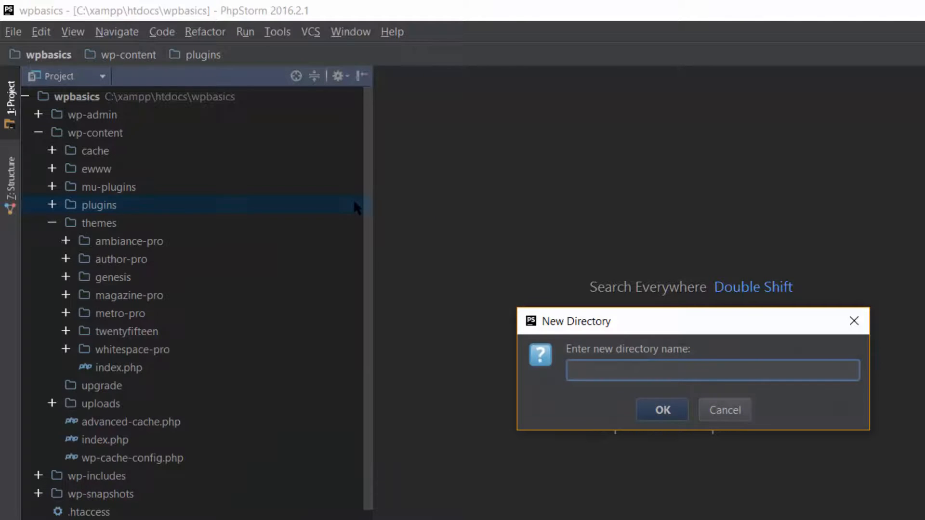
text(m)
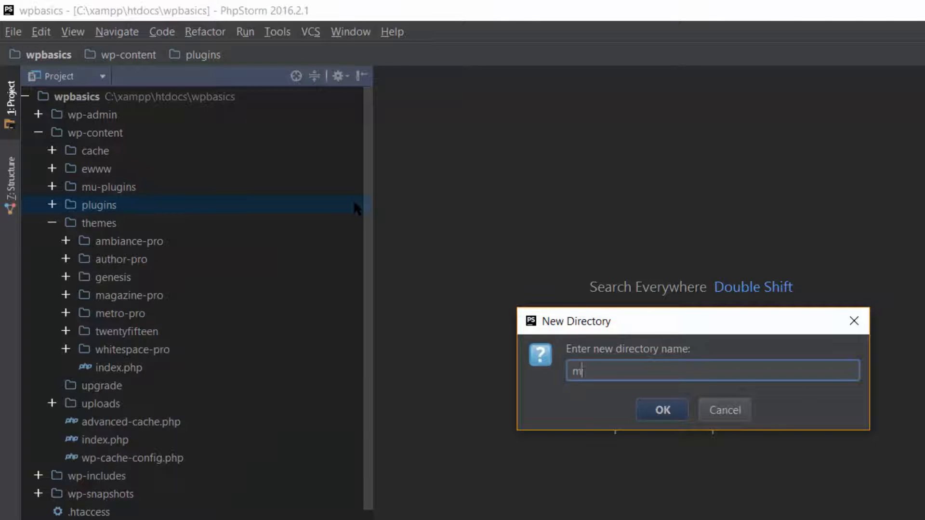
text(y-)
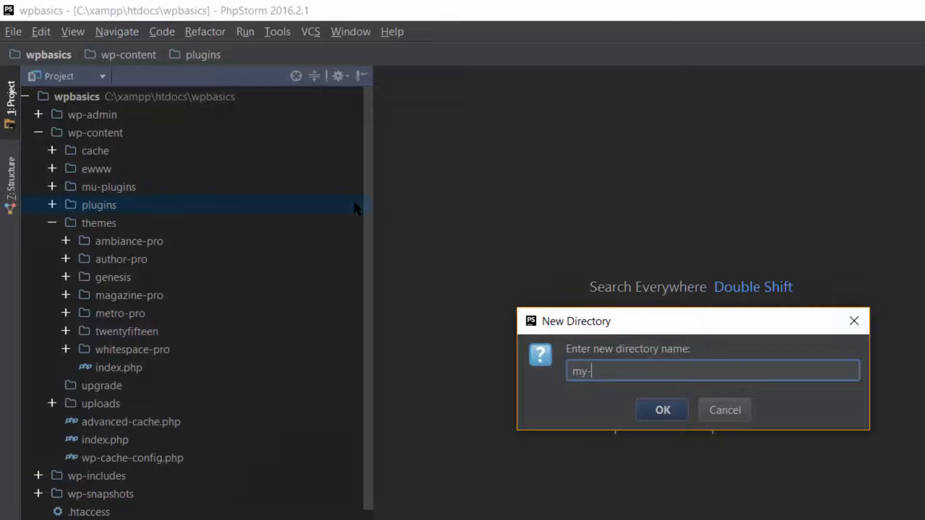
text(theme)
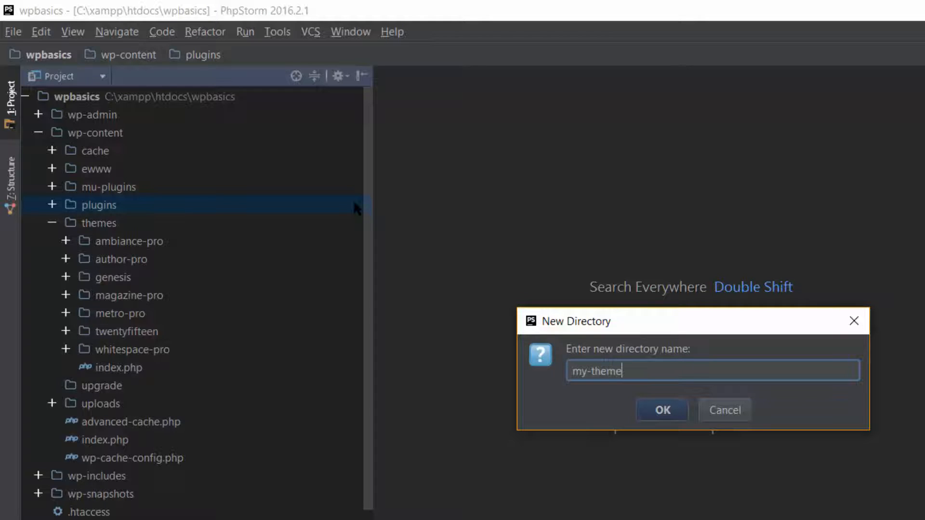
text(-site)
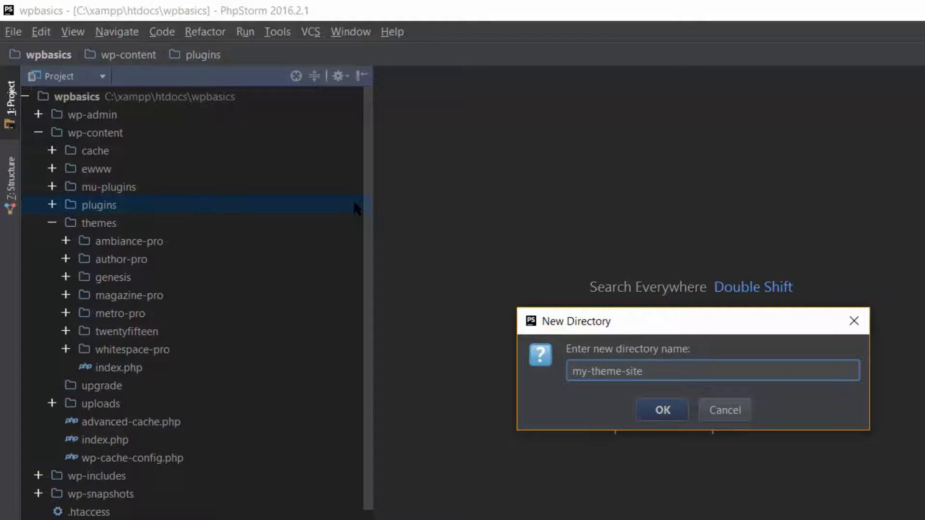
text(-plugin)
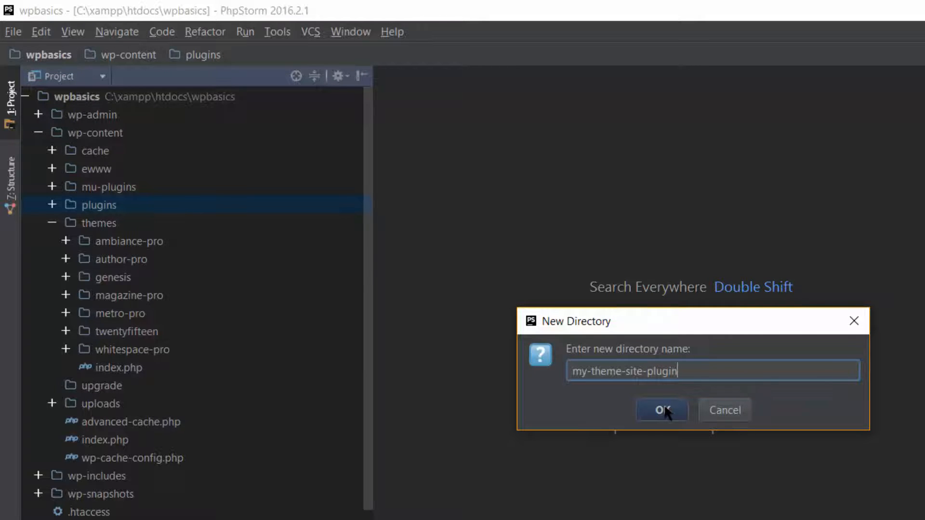
click(661, 410)
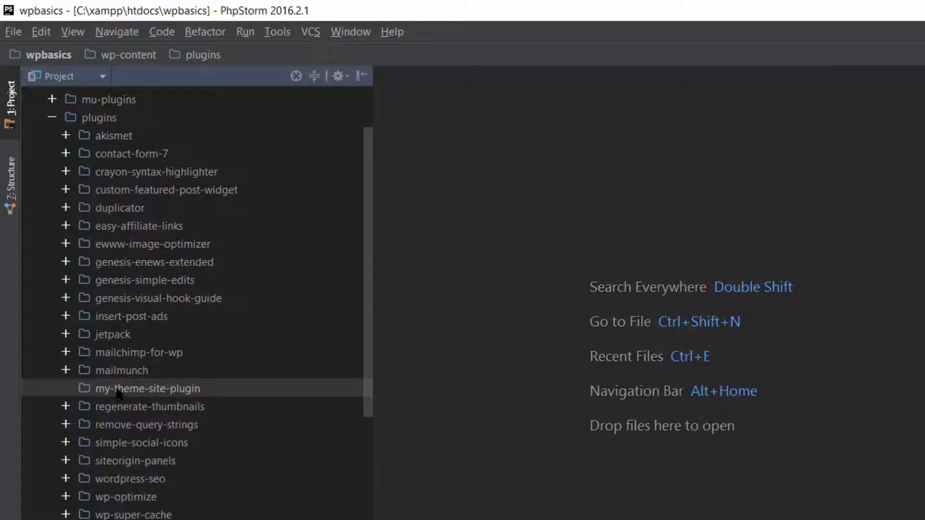
- Create a new file named my-theme-plugin.php inside the my-theme-site-plugin folder
right_click(147, 389)
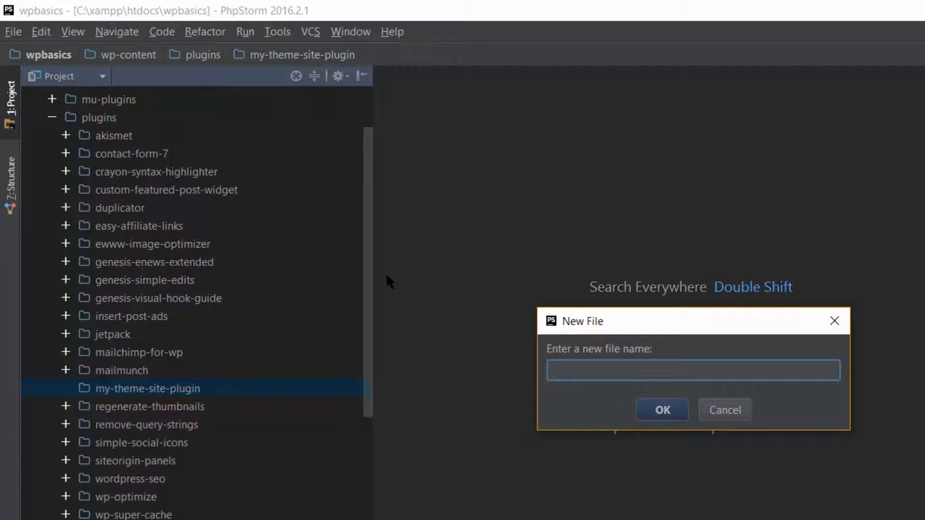
text(my)
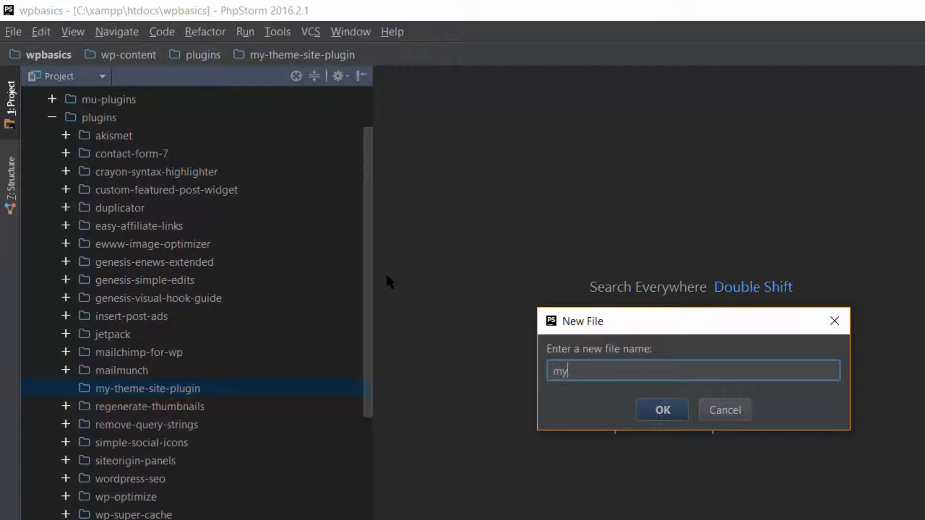
text(-theme-)
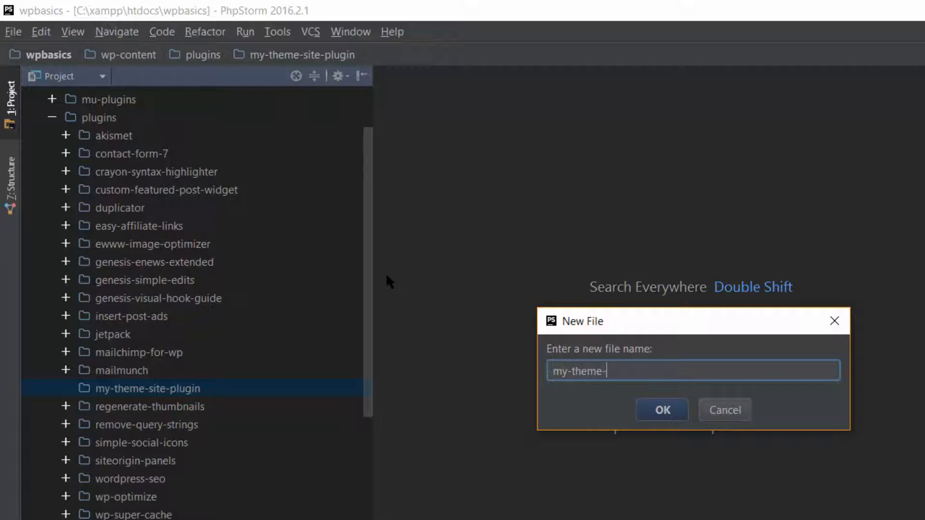
text(p)
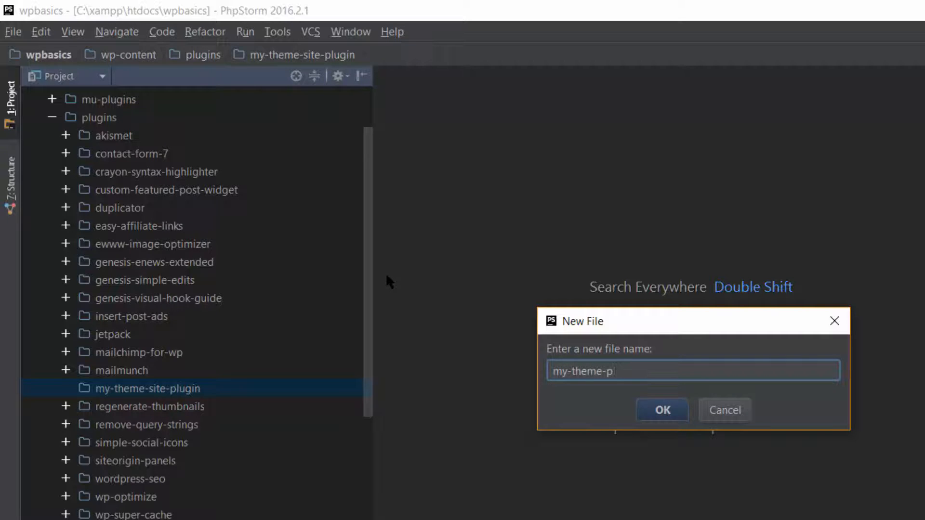
text(lugin.)
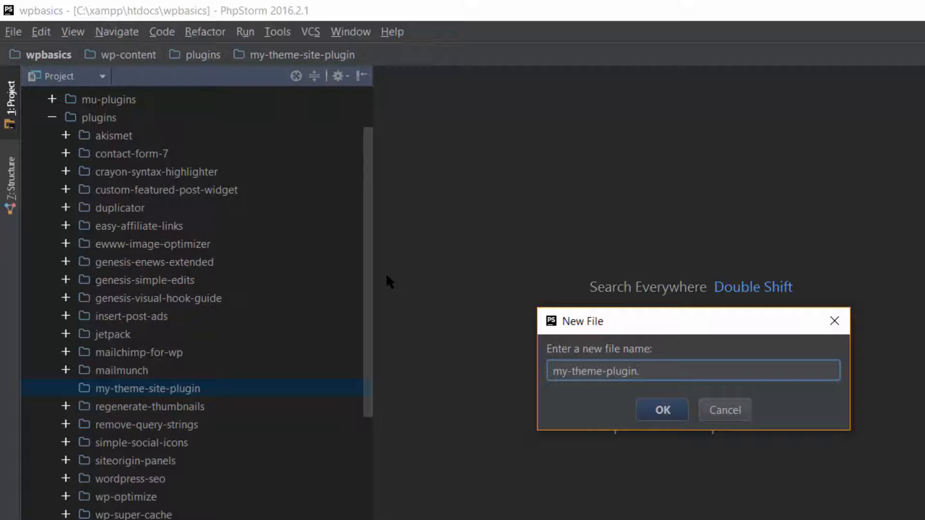
text(php)
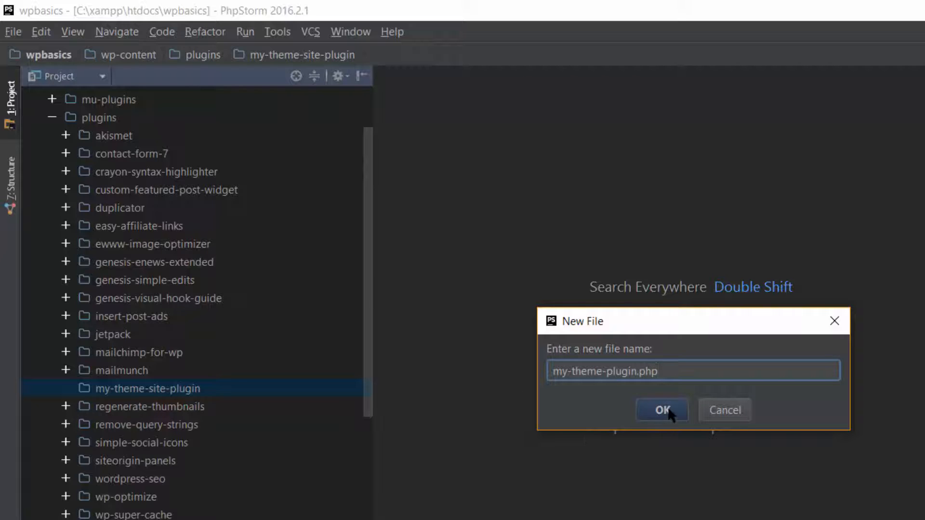
click(661, 410)
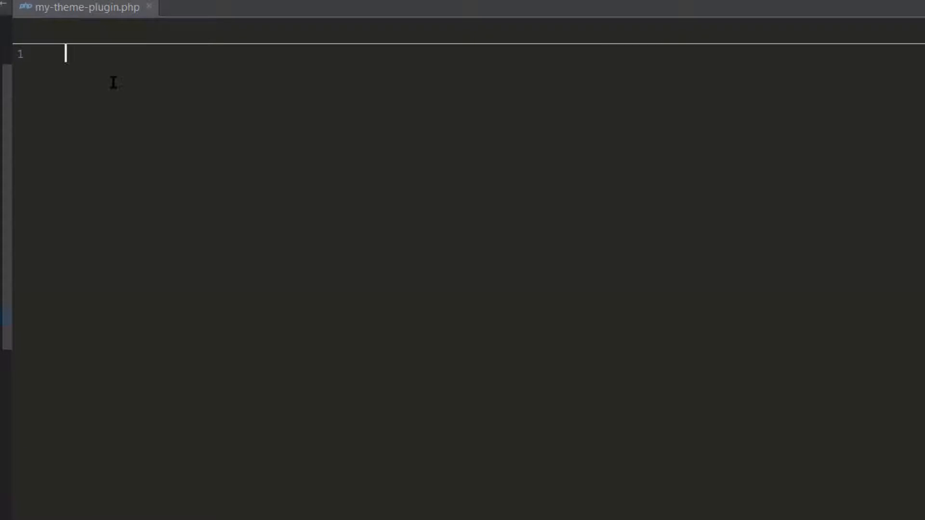
- Start my-theme-plugin.php with the <?php opening tag and the plugin header block
text(<?php)
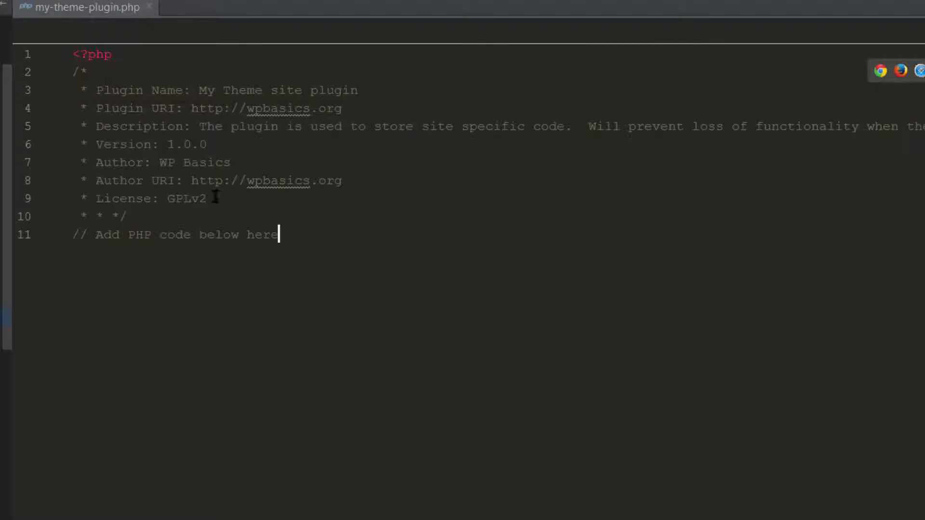
mouse_move(319, 283)
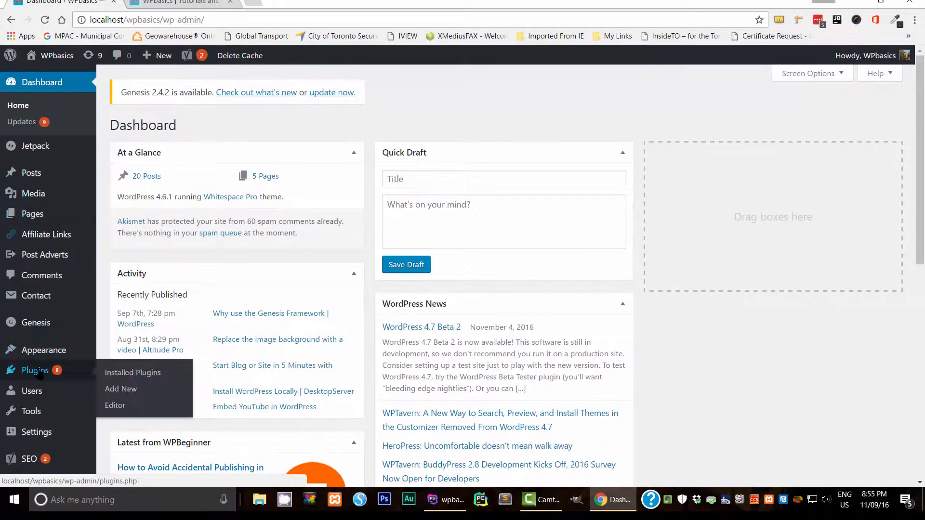
- Activate My Theme site plugin from the WordPress installed plugins list
click(36, 370)
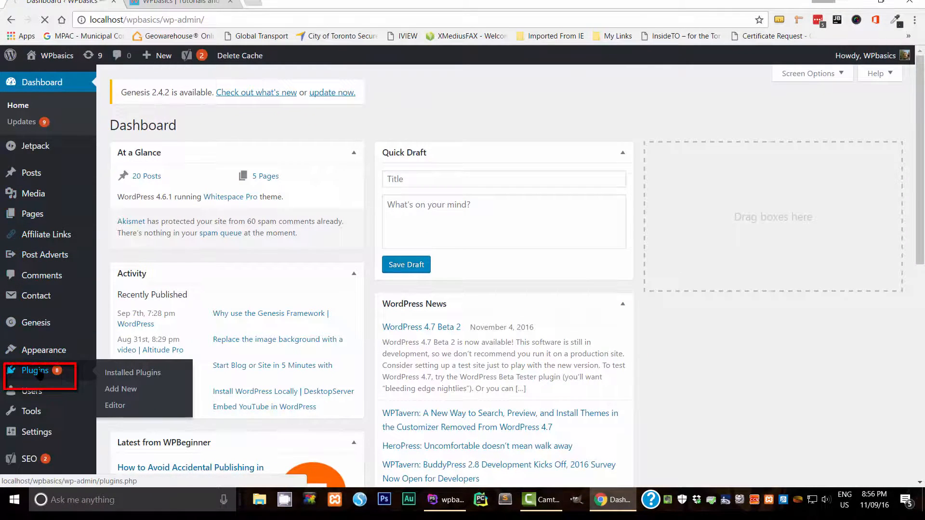
click(35, 370)
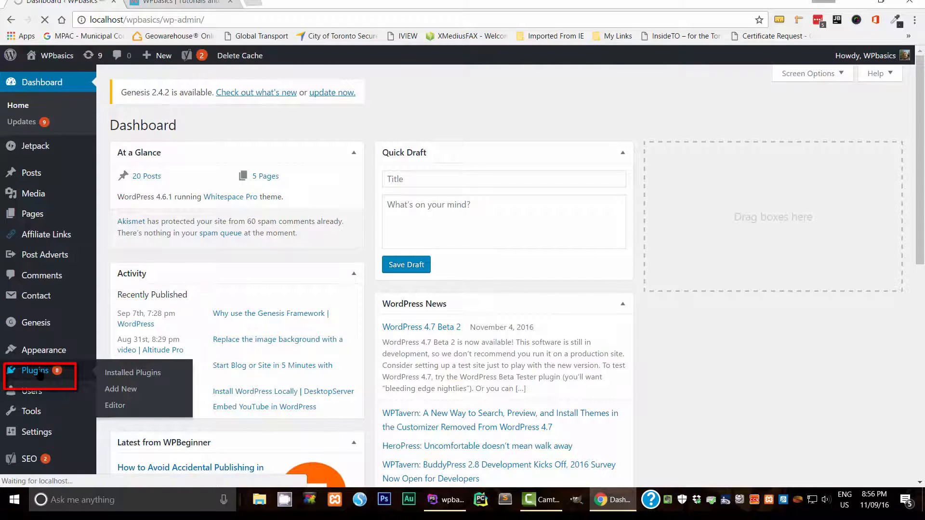
click(35, 370)
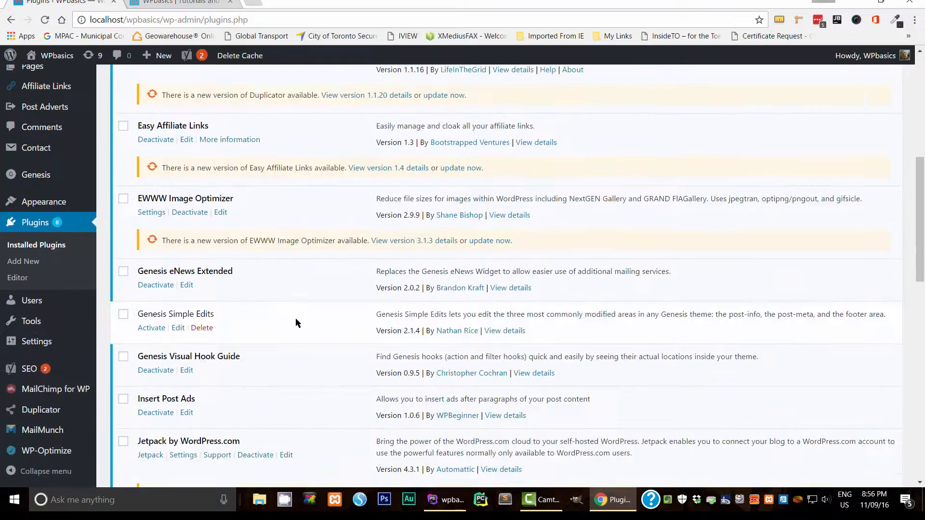
scroll(down, 3)
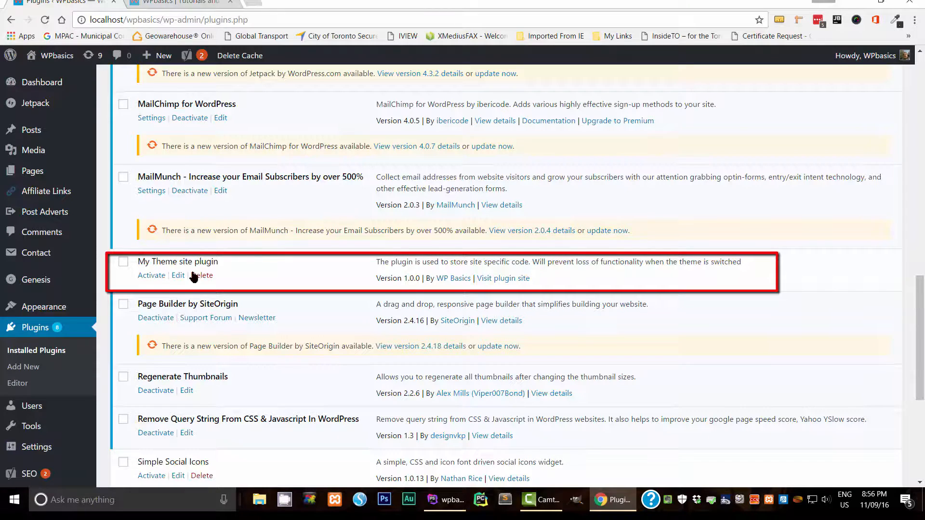
mouse_move(152, 276)
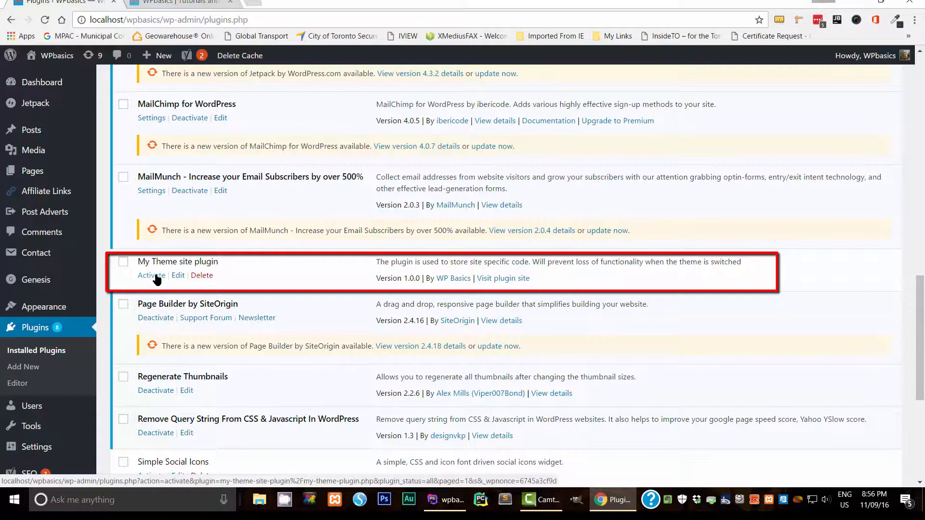
click(151, 275)
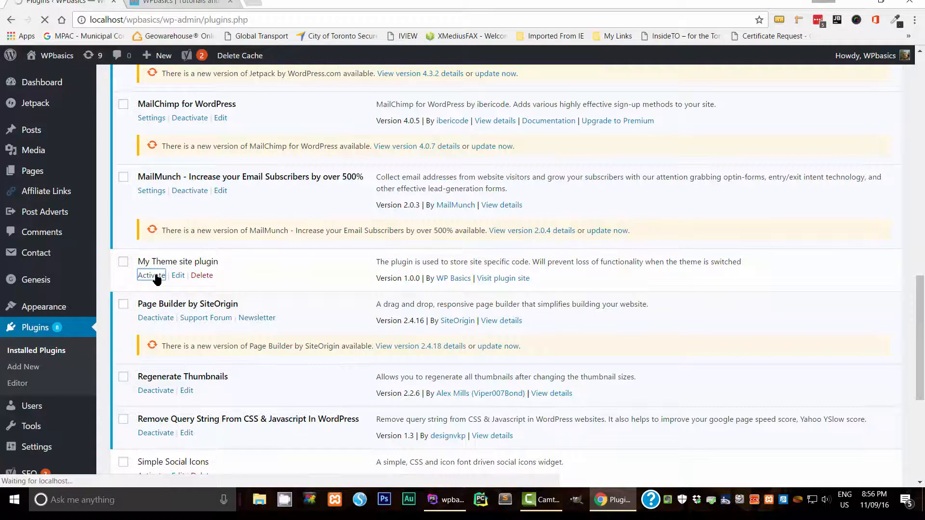
click(151, 275)
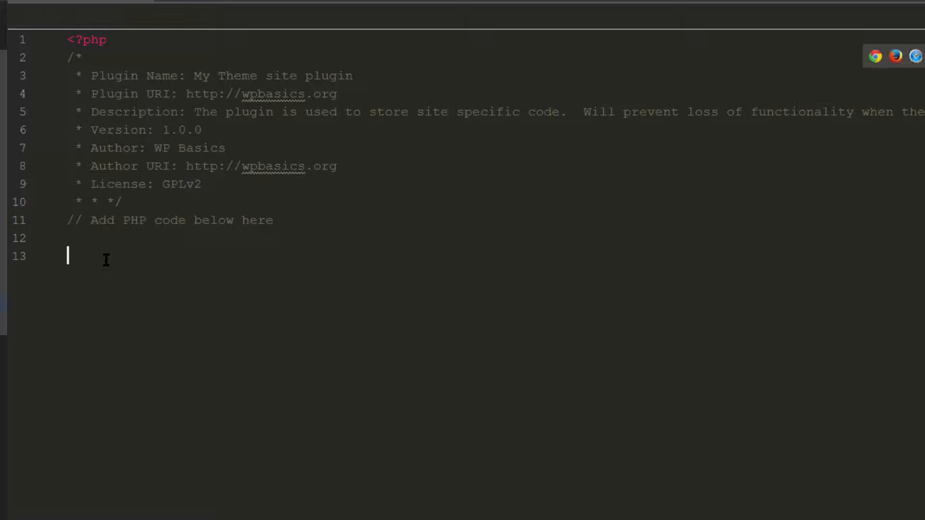
- Add the comment '//enable shortcodes to be used in widget areas' below the header
text(//enable shortcodes to be used in widget areas)
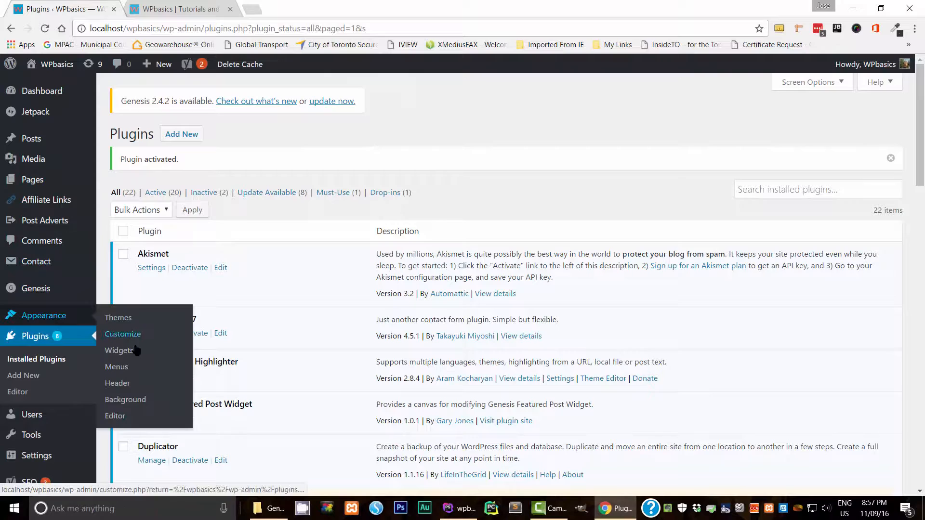
- Show the Widgets page and peek at the Welcome area's Text widget content, then collapse it
click(119, 350)
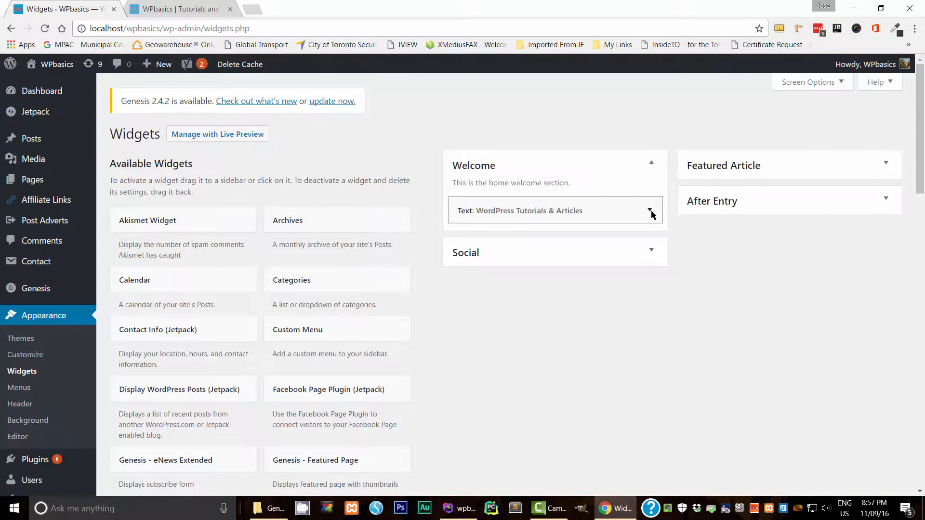
click(650, 211)
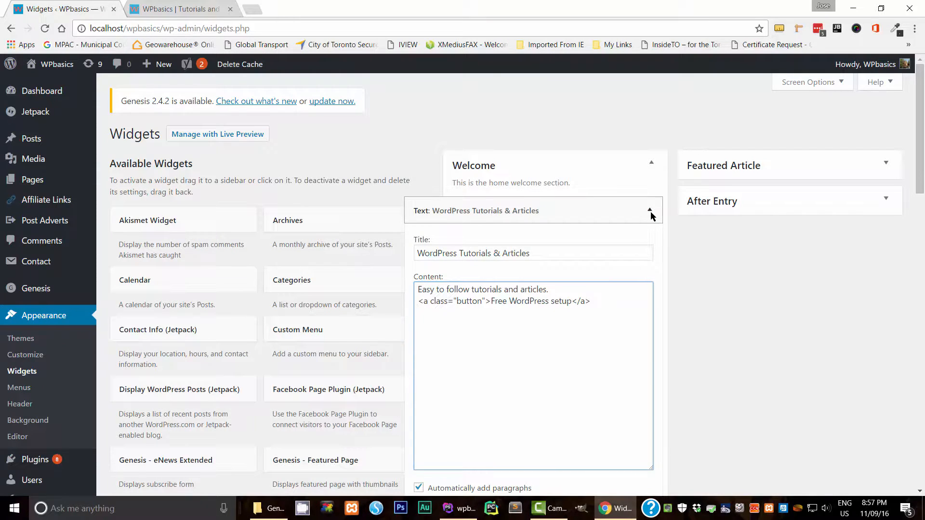
click(652, 211)
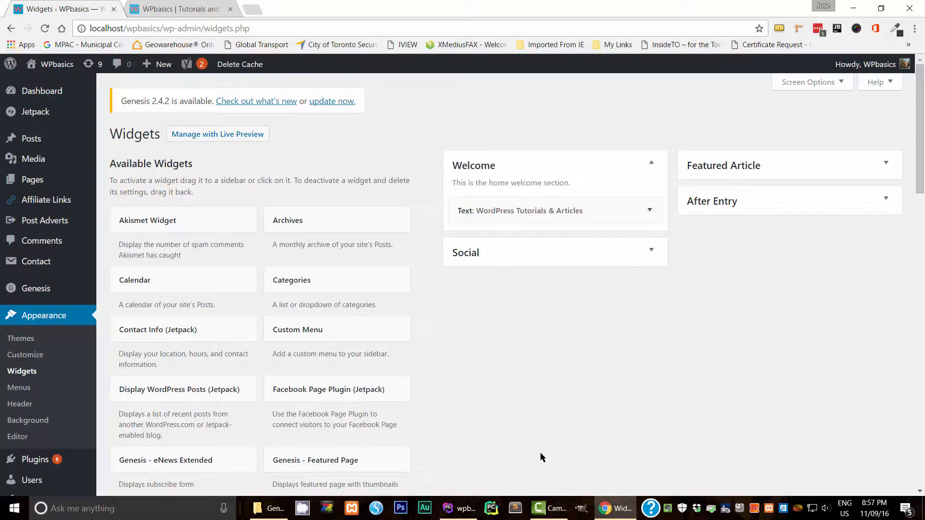